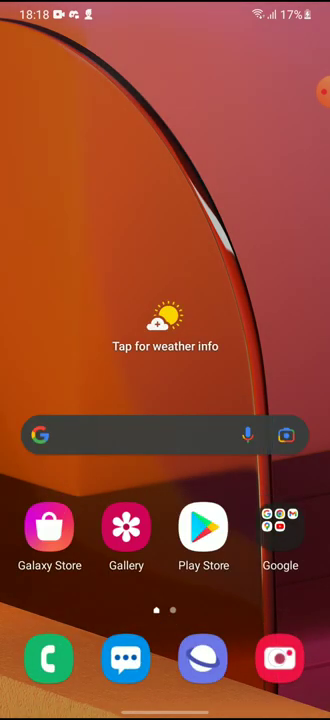
- Launch Chrome from the Google apps folder on the home screen
left_click(280, 528)
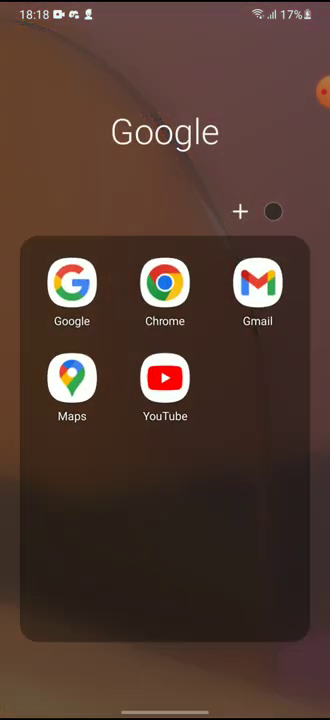
left_click(164, 284)
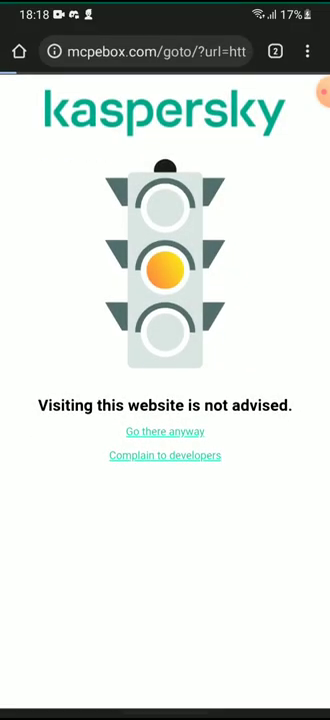
- Proceed to mcpebox.com with 'Go there anyway' on the Kaspersky warning
left_click(164, 432)
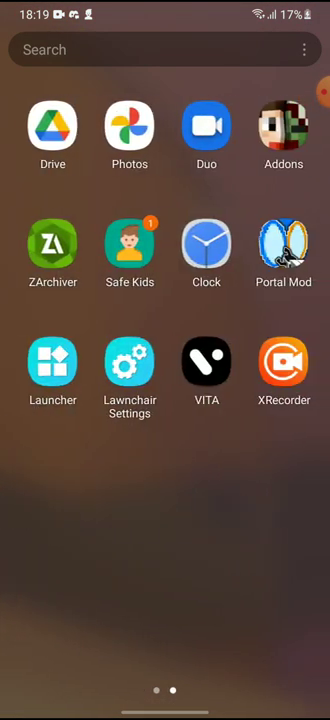
- Choose Install for the Minecraft 1.19.02.02 APK in ZArchiver's Download folder
left_click(52, 244)
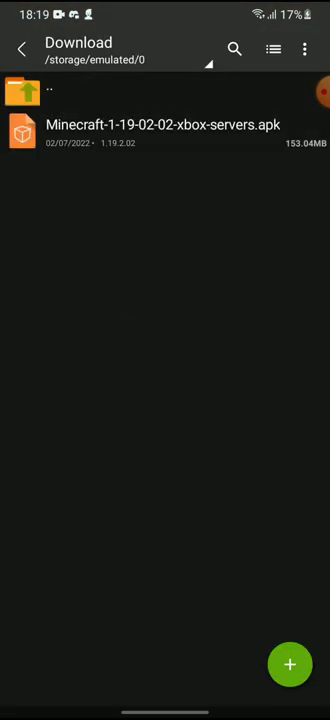
left_click(160, 132)
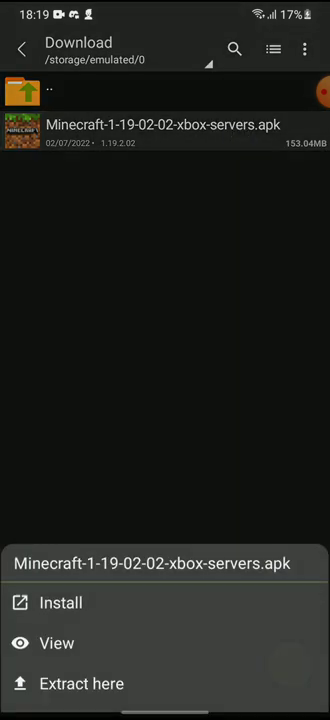
left_click(60, 604)
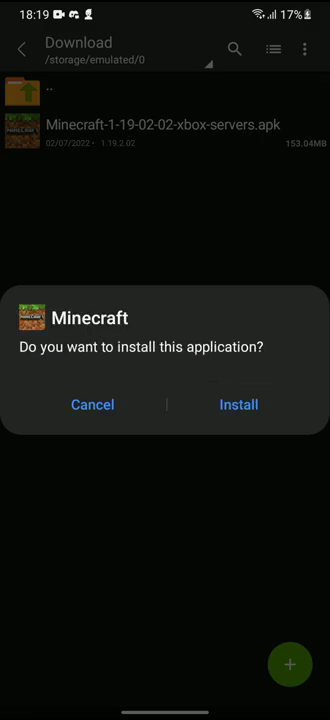
- Confirm the Minecraft installation and launch the game once it reports 'App installed'
left_click(238, 404)
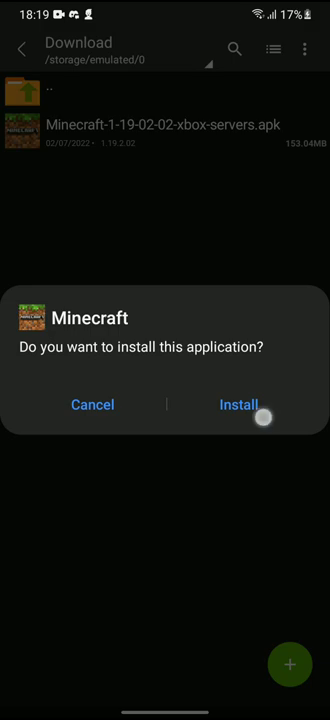
left_click(236, 404)
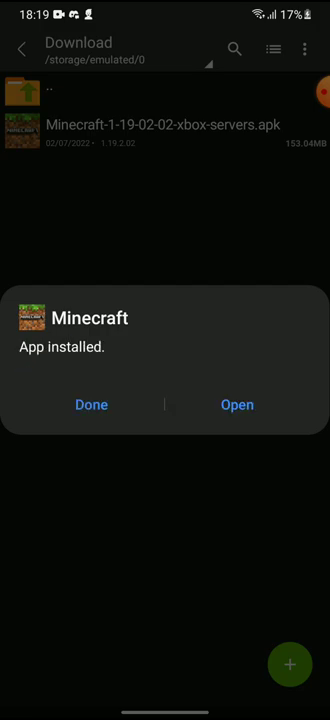
left_click(236, 404)
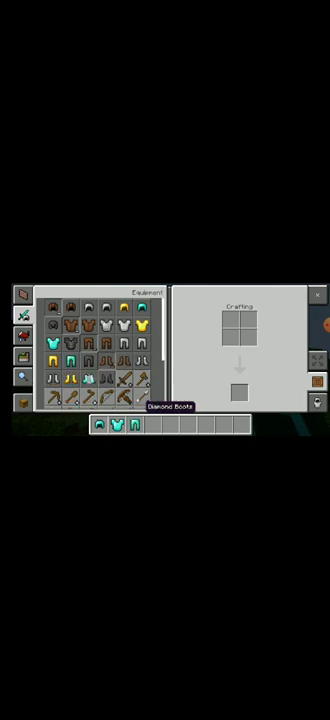